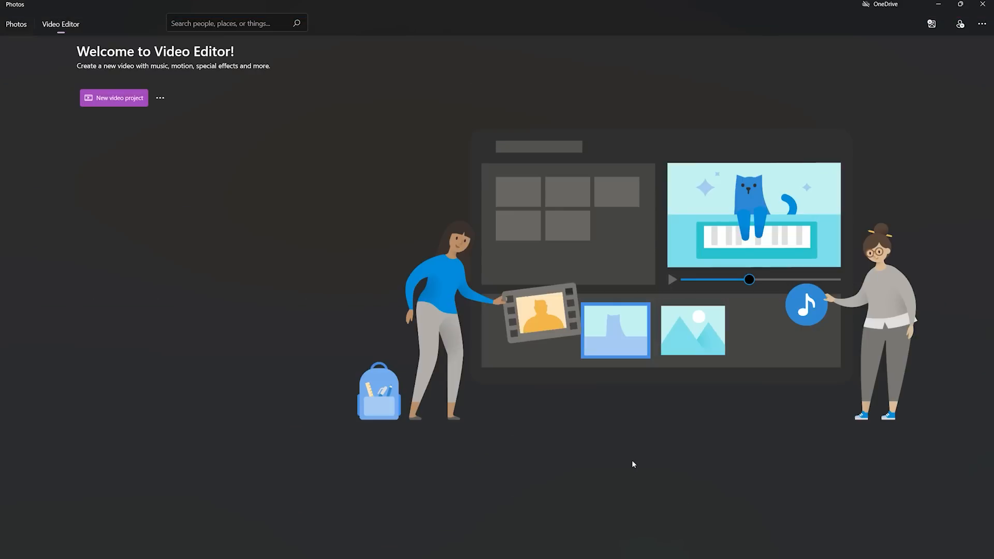
- Create a new video project with the default name and drag three imported clips onto the storyboard
click(113, 98)
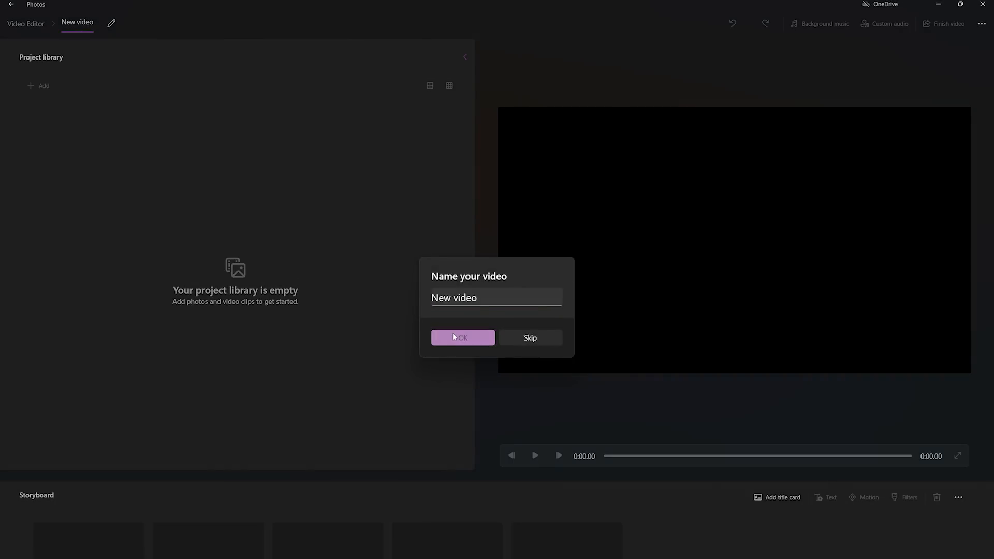
click(463, 337)
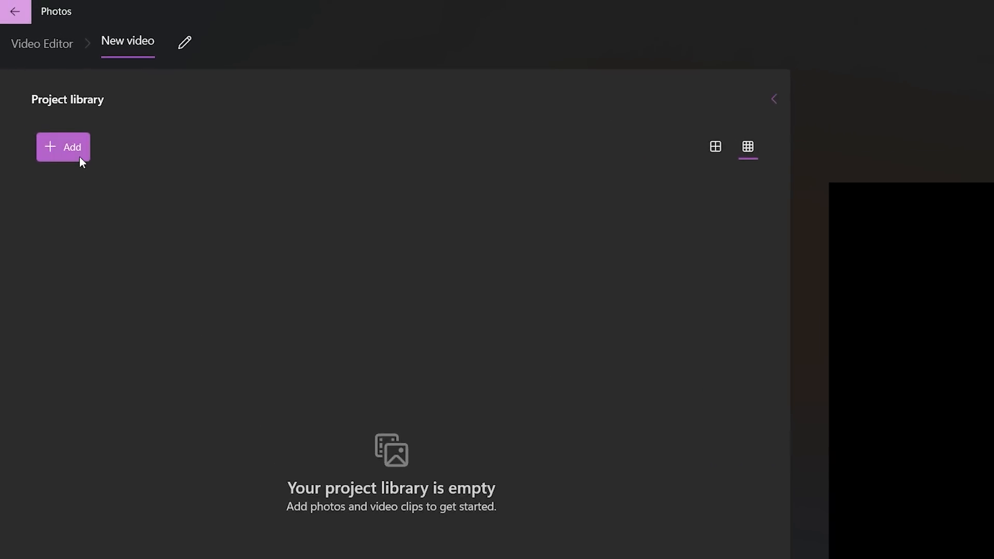
click(63, 147)
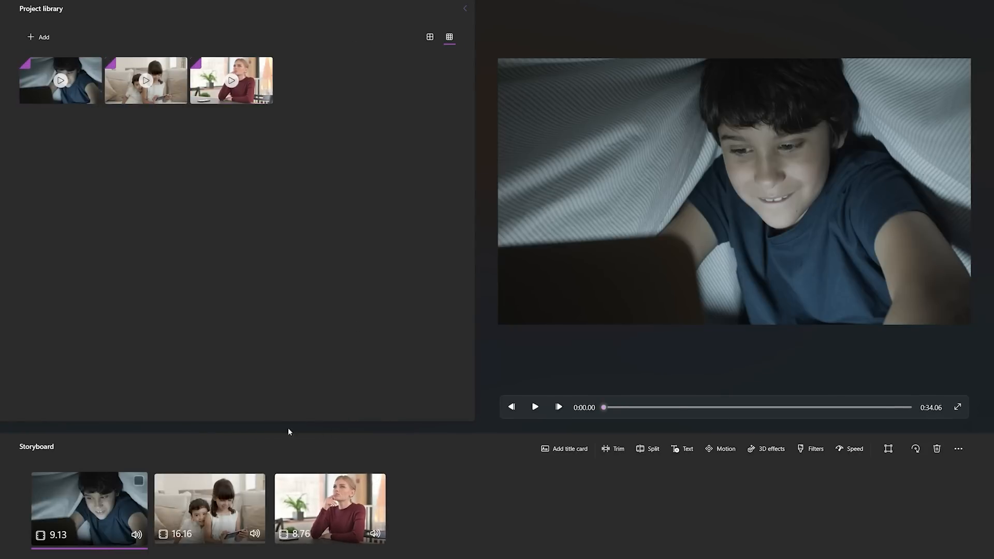
drag(209, 507, 67, 494)
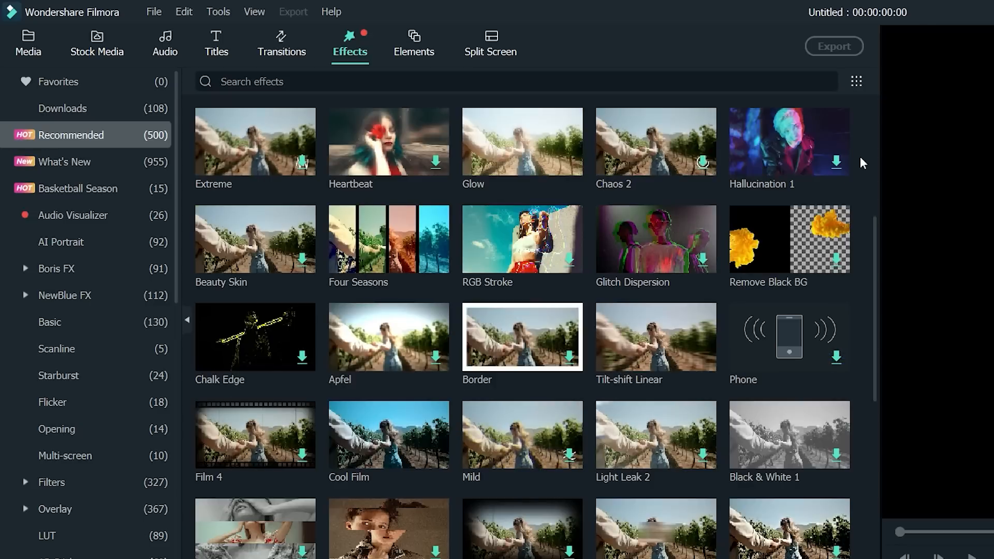
- Browse Filmora's Titles library, then the AI Portrait effects with neon and burning outlines
click(215, 44)
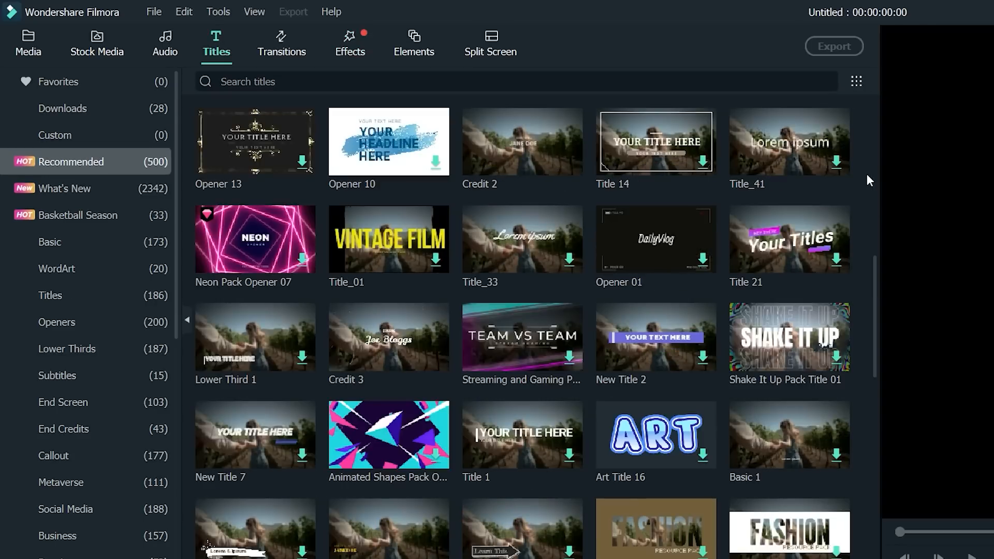
click(350, 43)
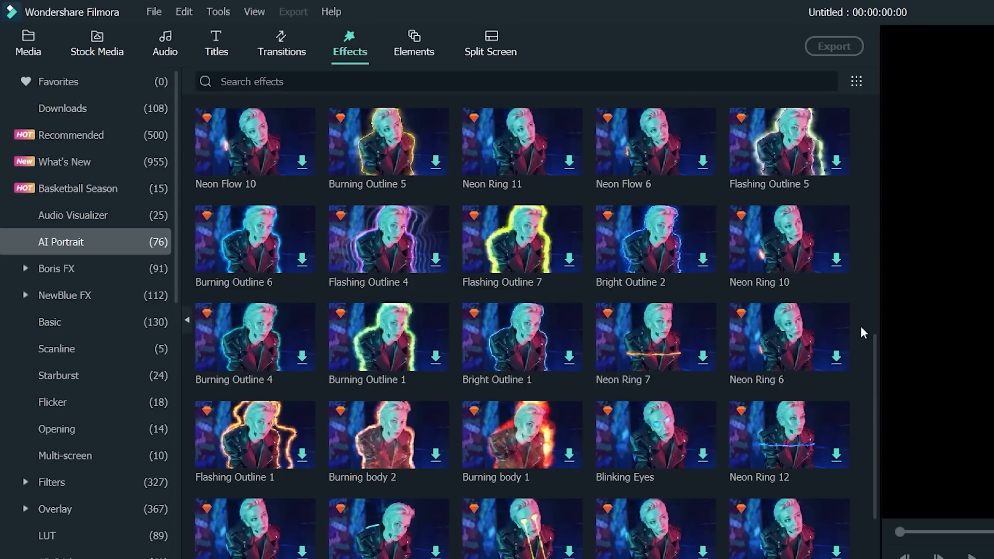
scroll(down, 3)
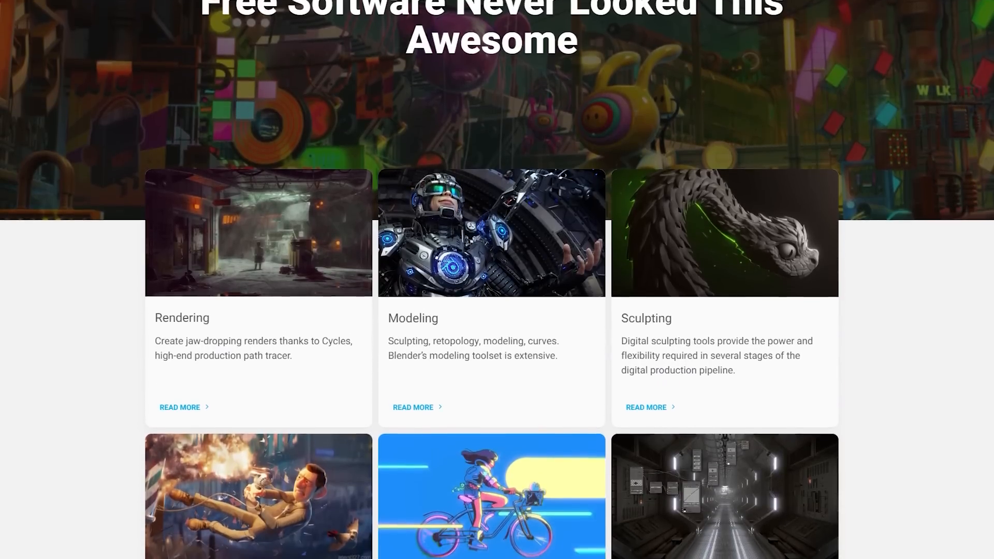
- Scroll blender.org down through the Rendering, Modeling and Sculpting feature cards
scroll(down, 3)
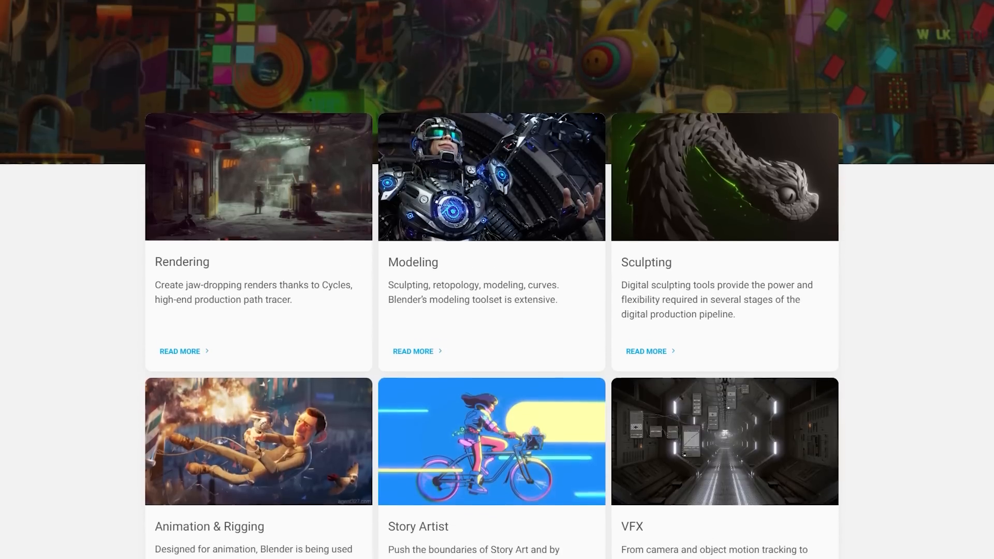
scroll(down, 3)
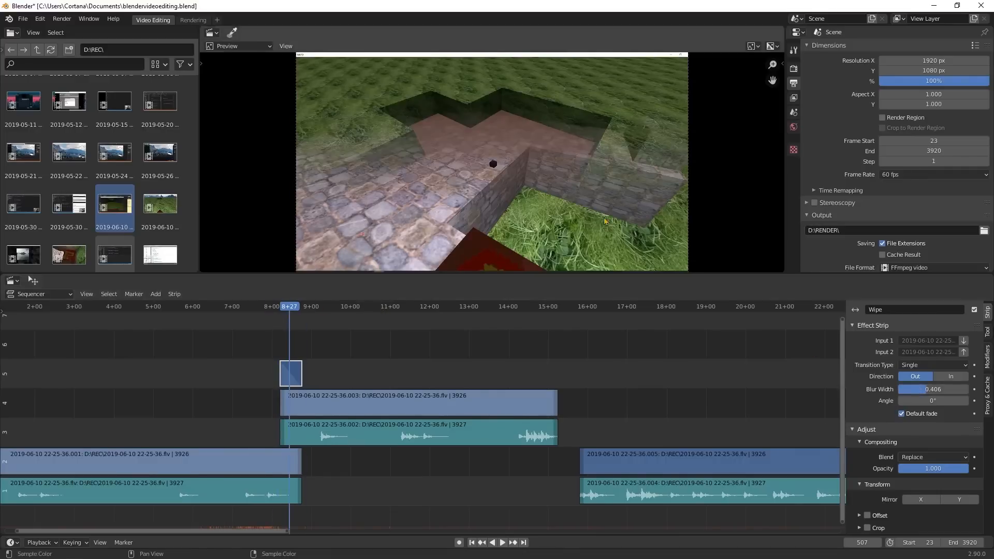
- Lower the Wipe Blur Width from 0.406 to 0.232 and browse the Transition Type options
drag(938, 389, 907, 388)
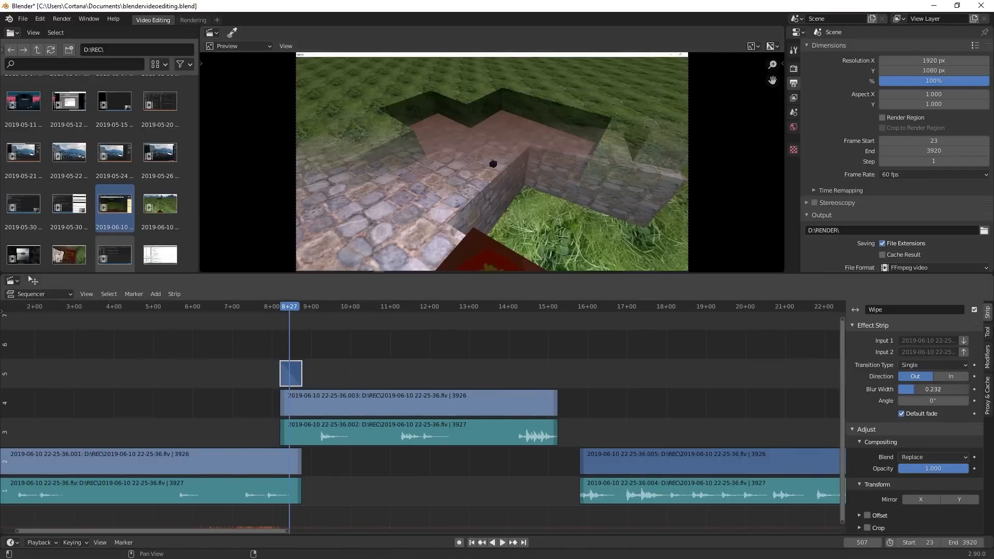
click(932, 364)
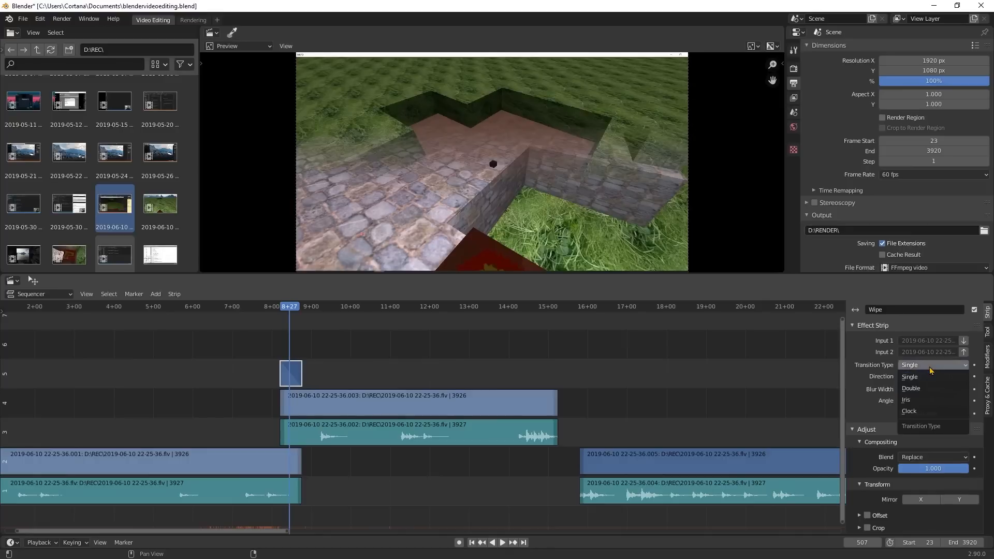
click(911, 388)
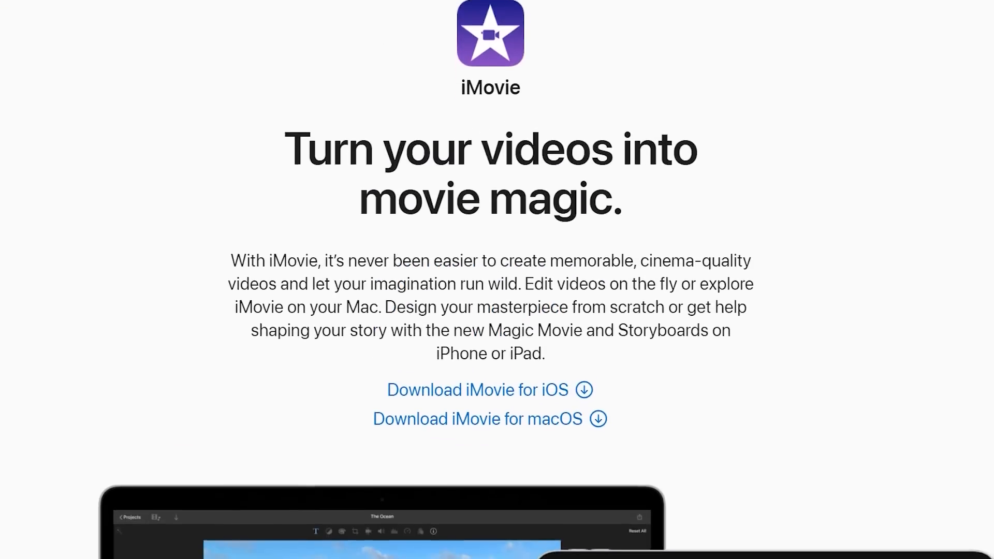
- Scroll the iMovie page down to the Mac, iPad and iPhone previews of THE OCEAN
scroll(down, 3)
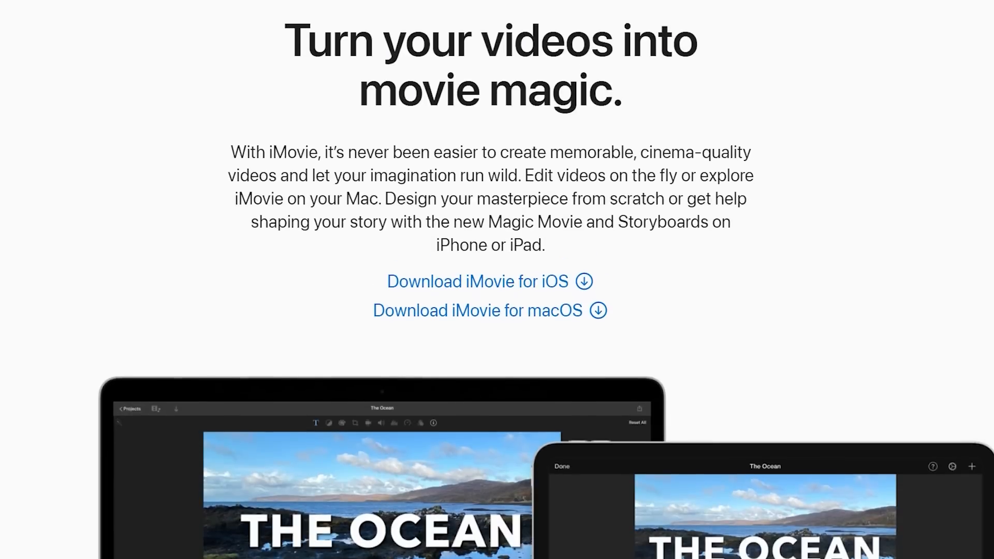
scroll(down, 3)
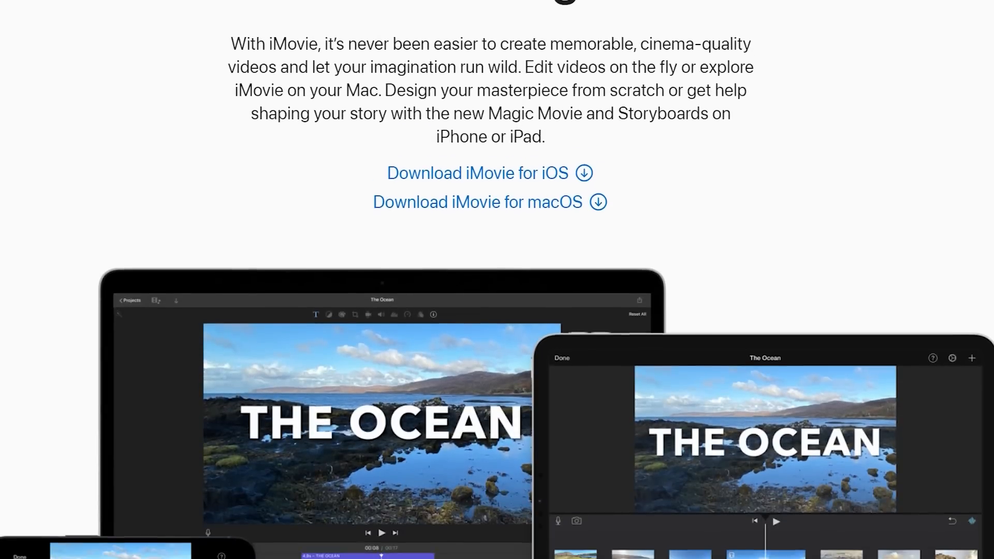
scroll(down, 3)
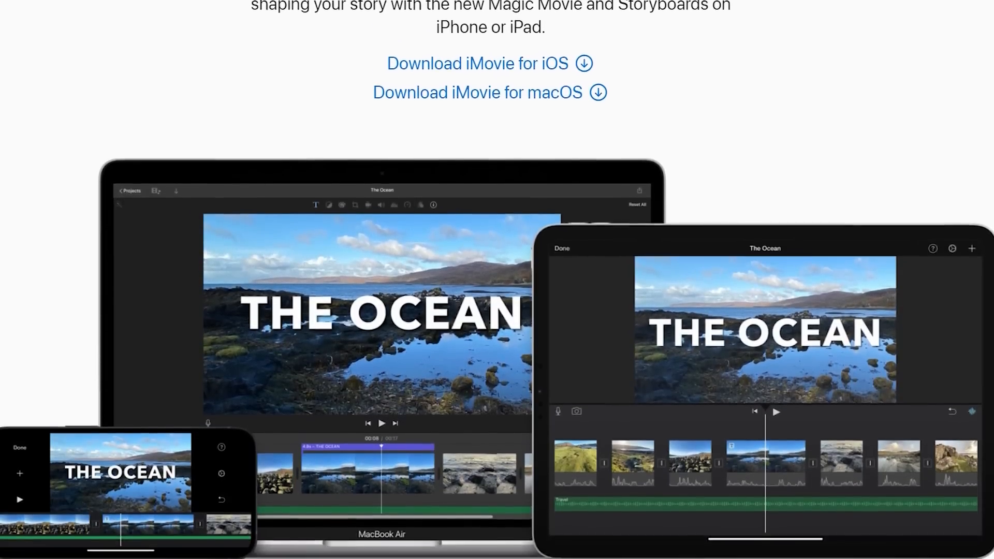
scroll(down, 3)
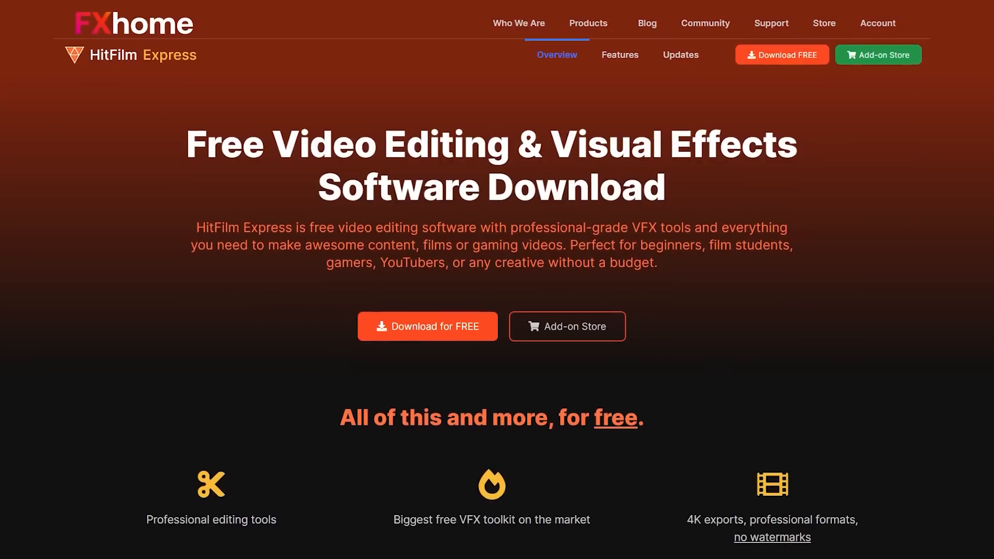
- Scroll HitFilm's site to Professional editing tools, then expand the adidas logo texture layer
scroll(down, 3)
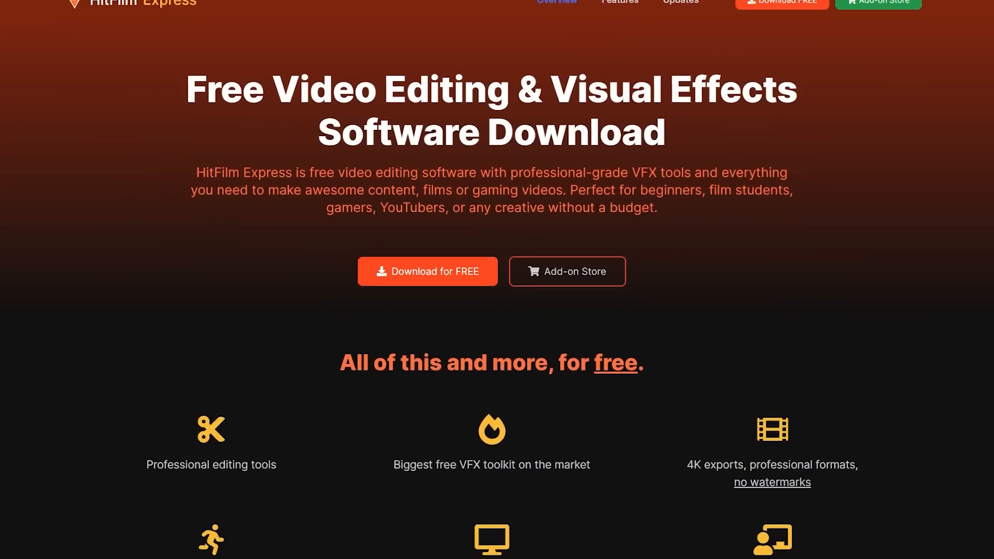
scroll(down, 3)
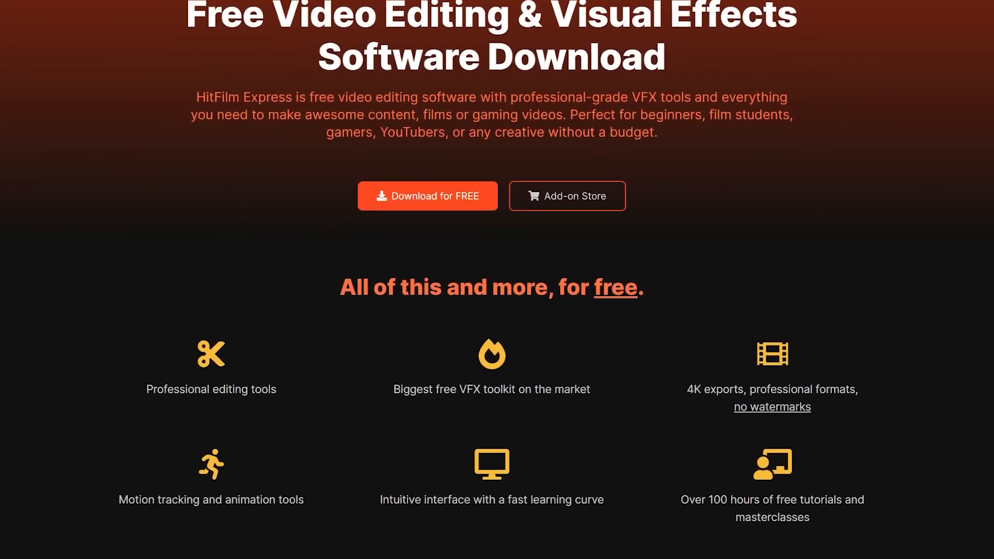
scroll(down, 3)
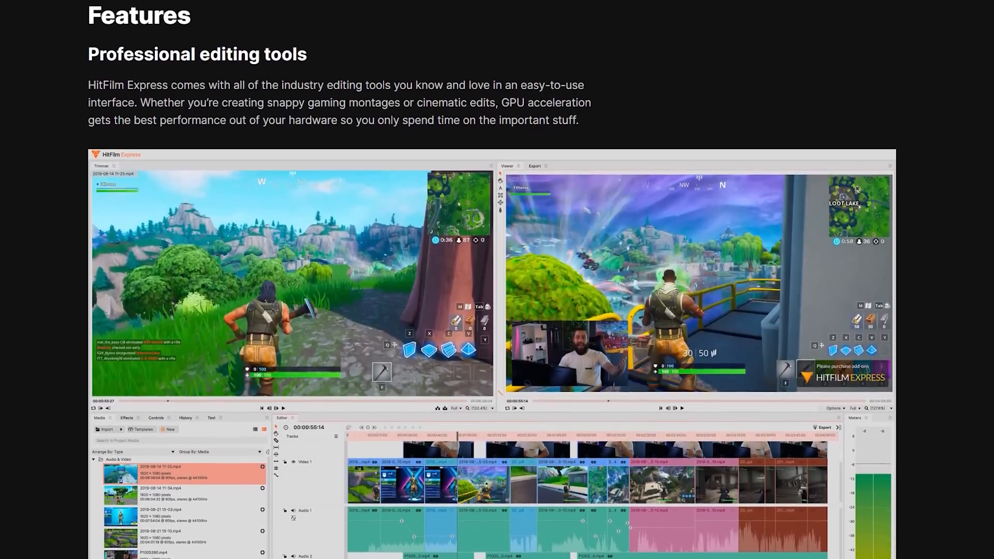
scroll(down, 3)
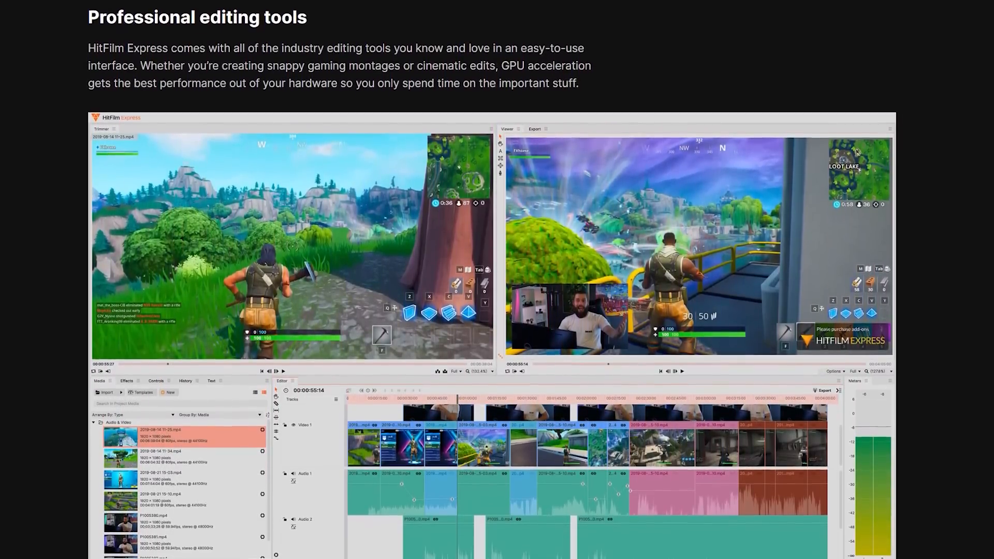
scroll(down, 3)
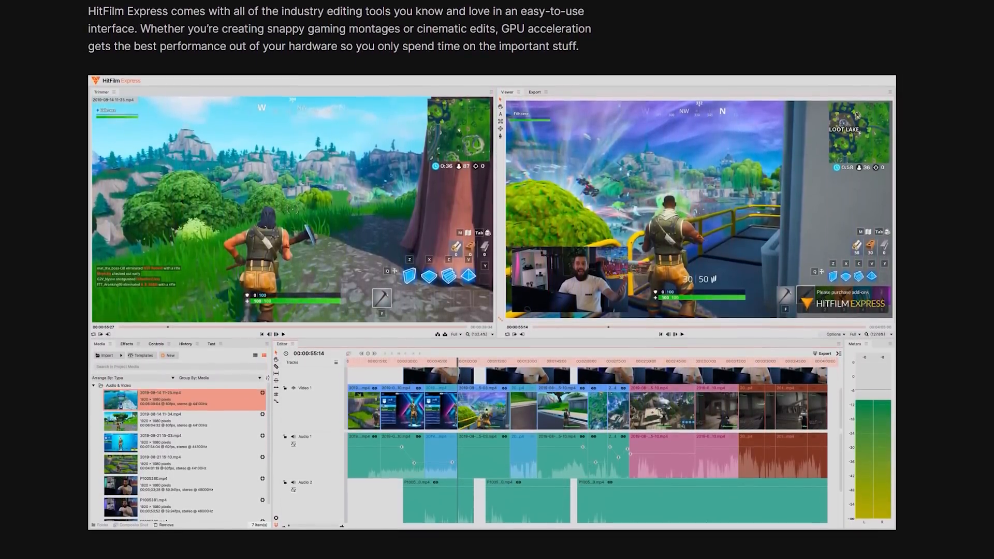
scroll(down, 3)
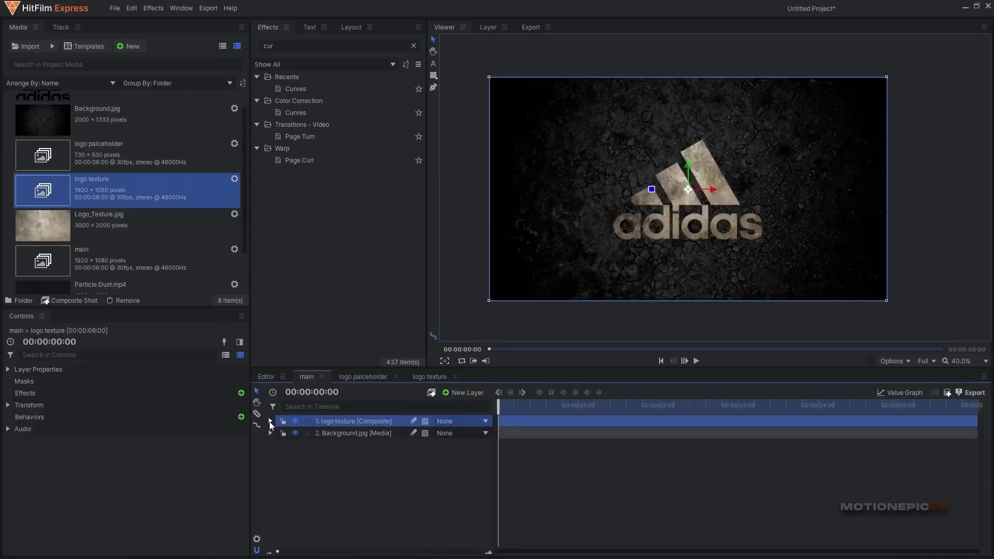
click(270, 421)
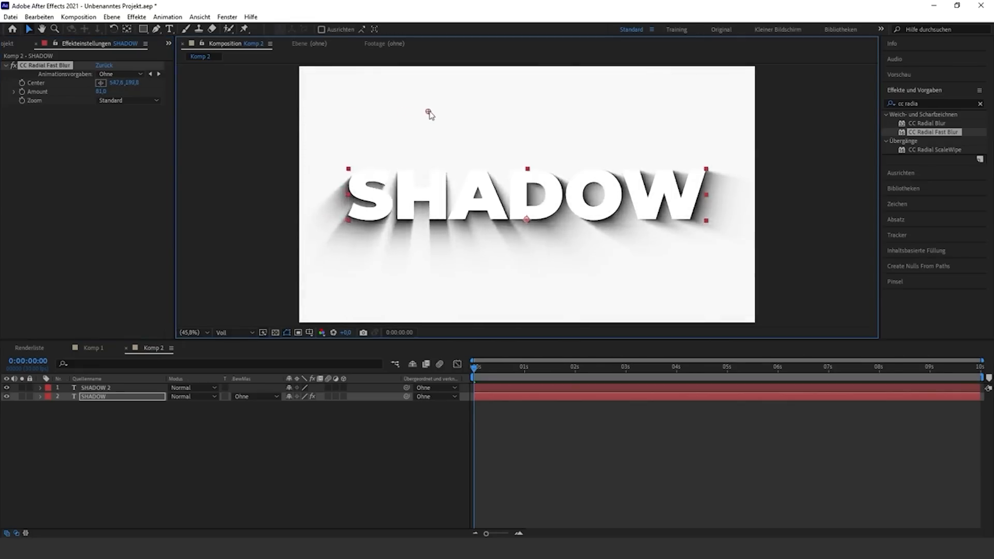
- Preview the title_animation comp and scrub to 0:00:02:05, where the glowing ball appears
drag(430, 115, 528, 115)
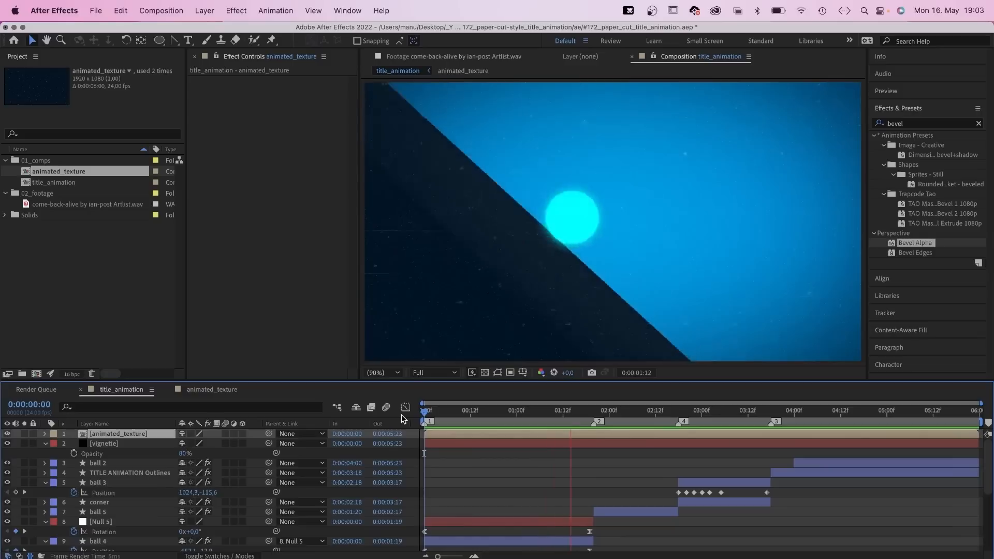
drag(570, 416, 748, 416)
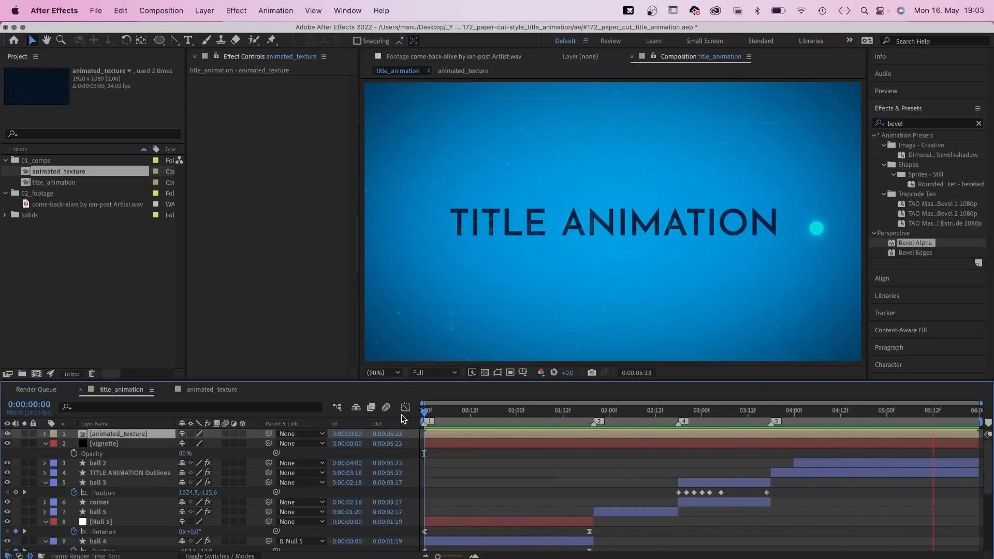
click(628, 410)
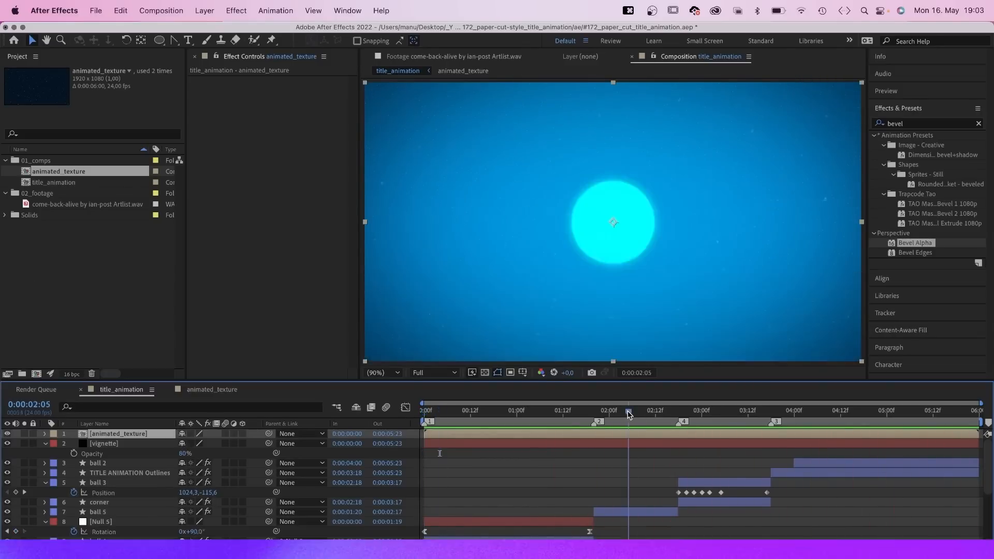